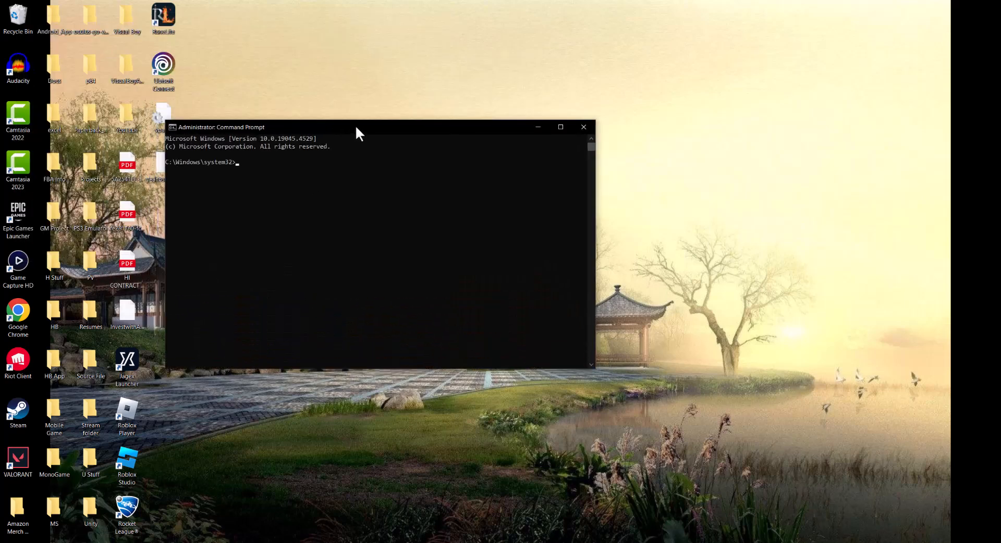
Run 'sc delete vgc' in the administrator Command Prompt to remove the Vanguard service
text(s)
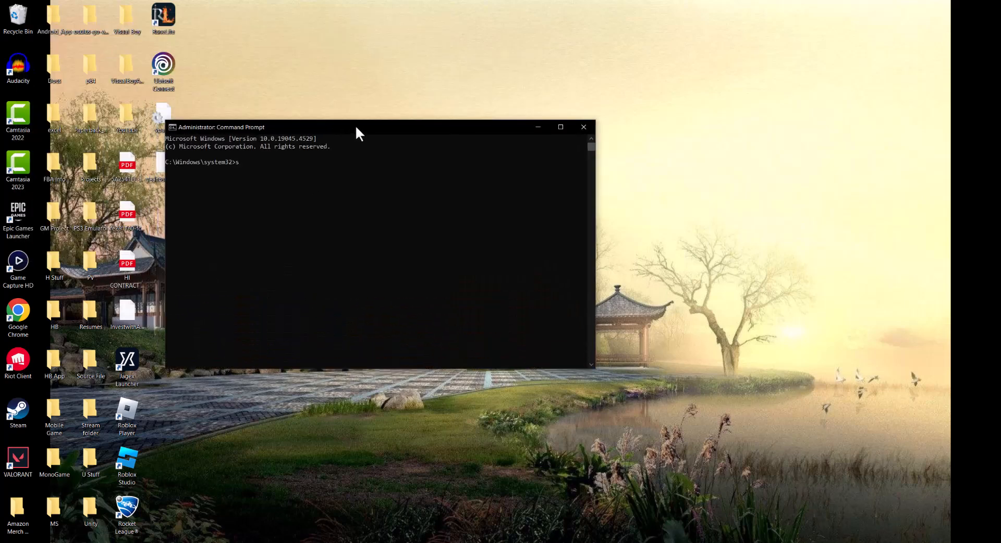
text(sc delete)
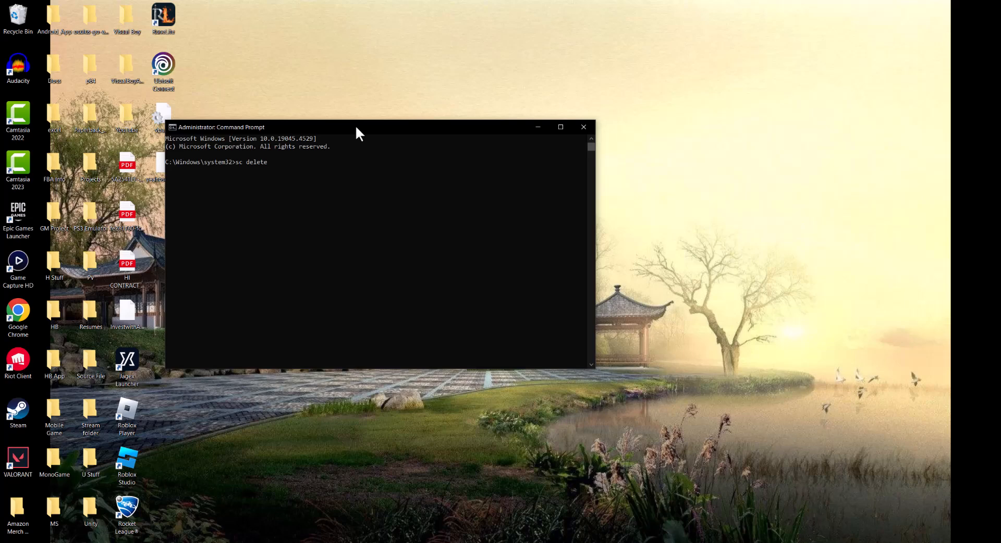
text(vgc)
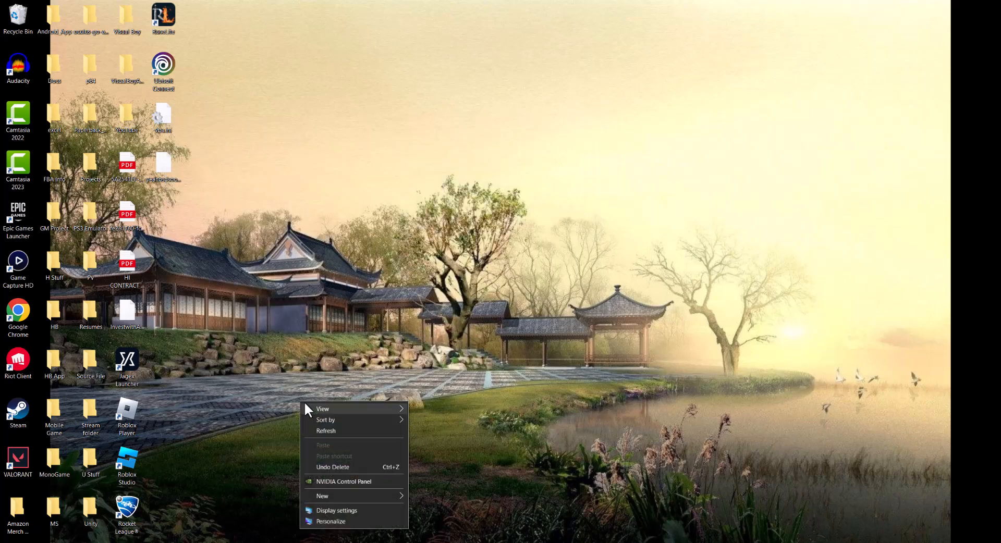
Dismiss the desktop shortcut menu so File Explorer can open at This PC
click(312, 376)
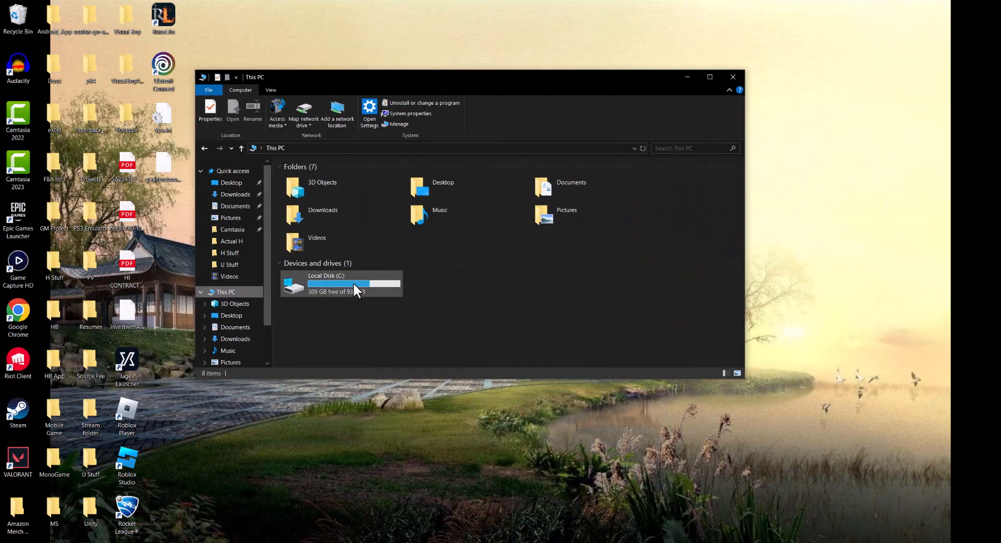
Browse Local Disk (C:) > Program Files > Riot Vanguard, then close File Explorer
double_click(341, 283)
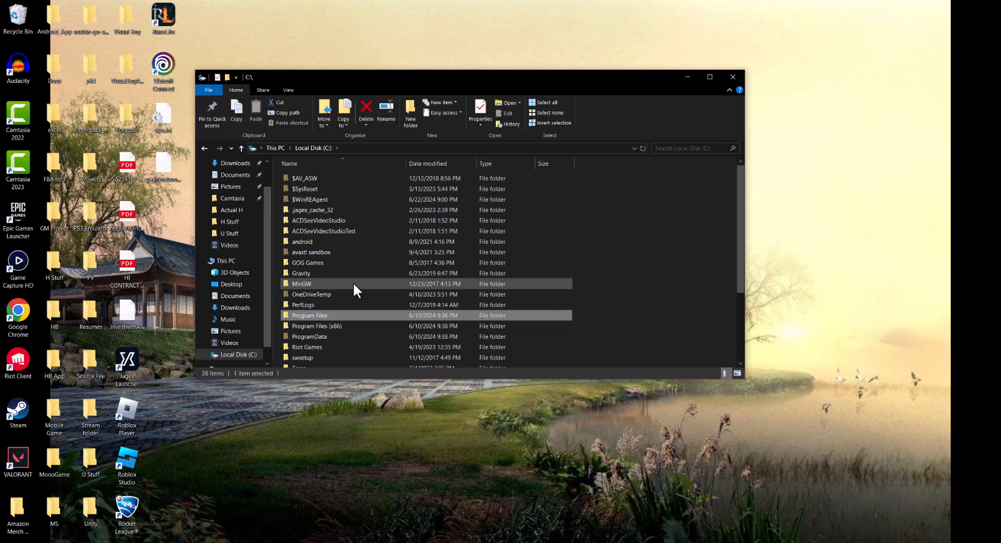
double_click(309, 316)
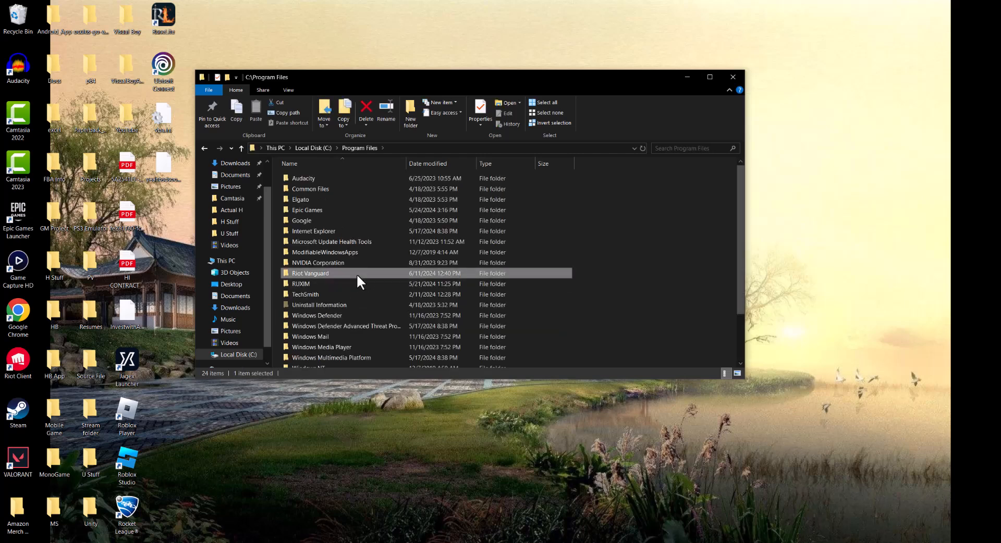
double_click(310, 273)
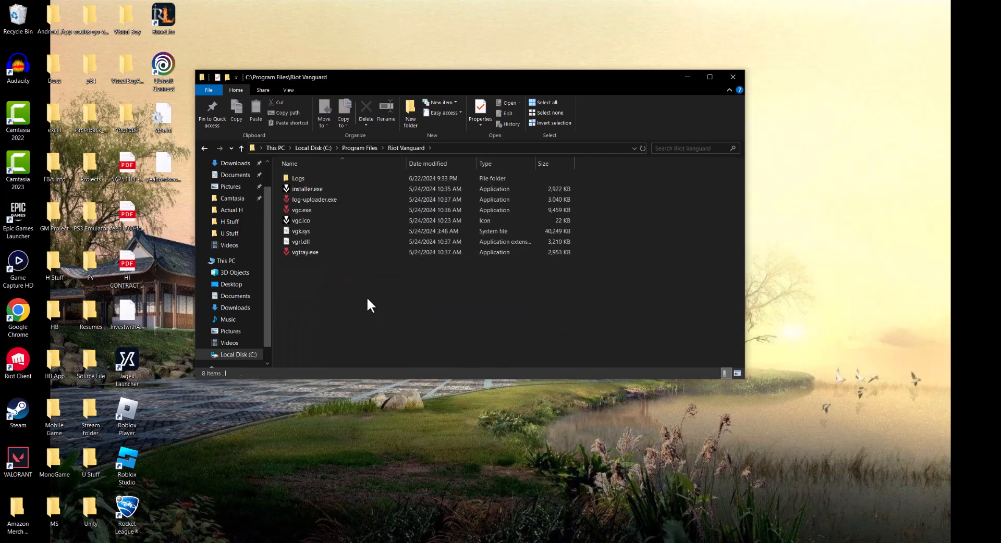
mouse_move(363, 293)
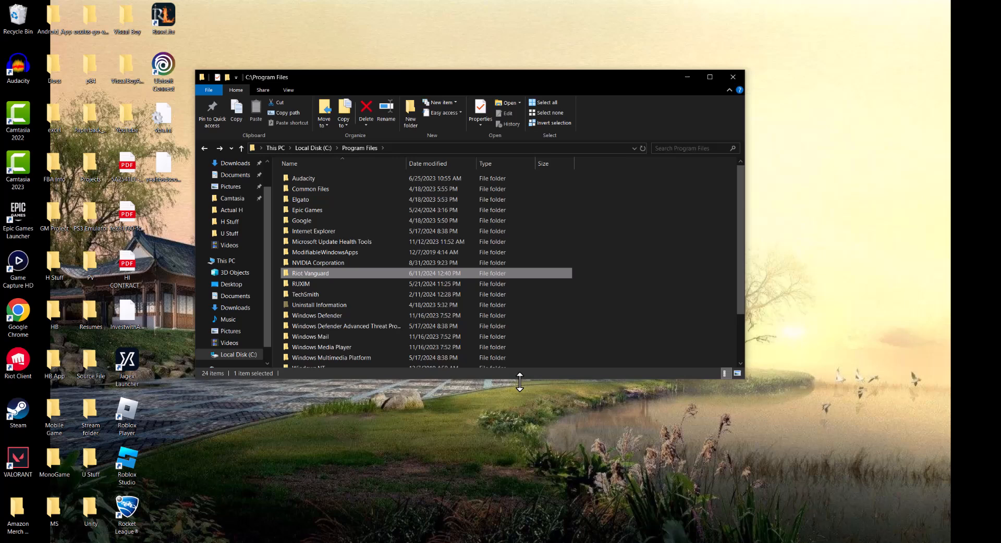
mouse_move(732, 90)
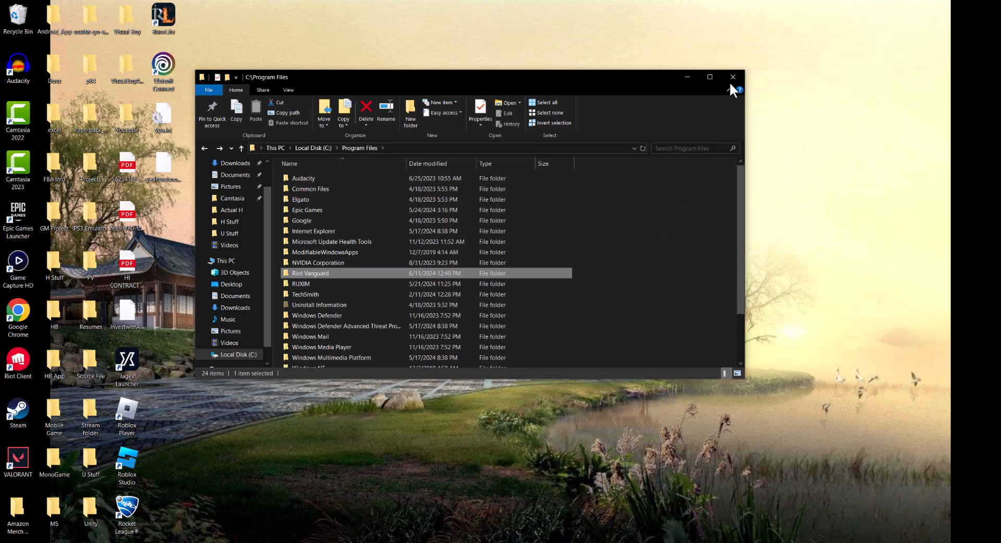
click(733, 76)
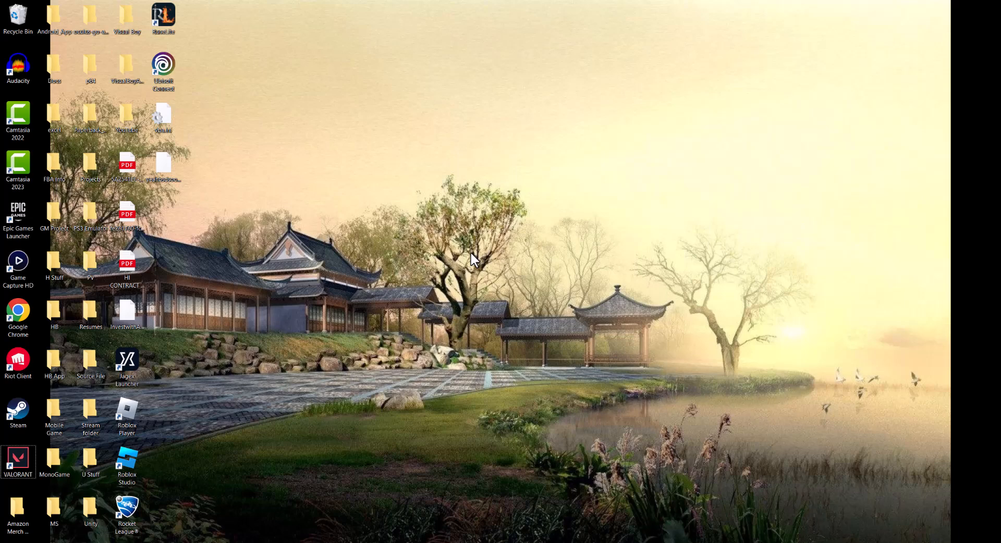